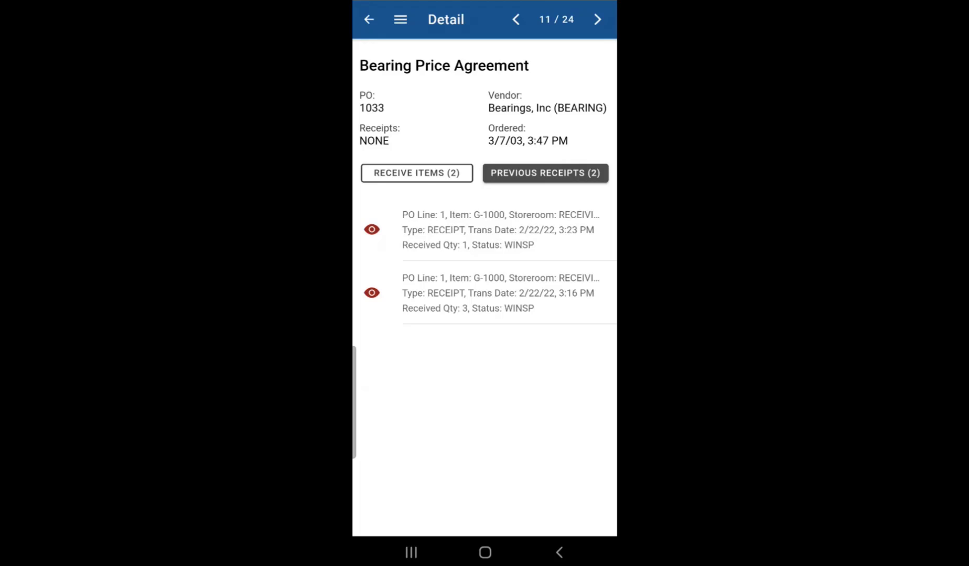
Step: Go Offline from the menu and reopen PO 1033 Bearing Price Agreement with its two WINSP receipts
click(400, 19)
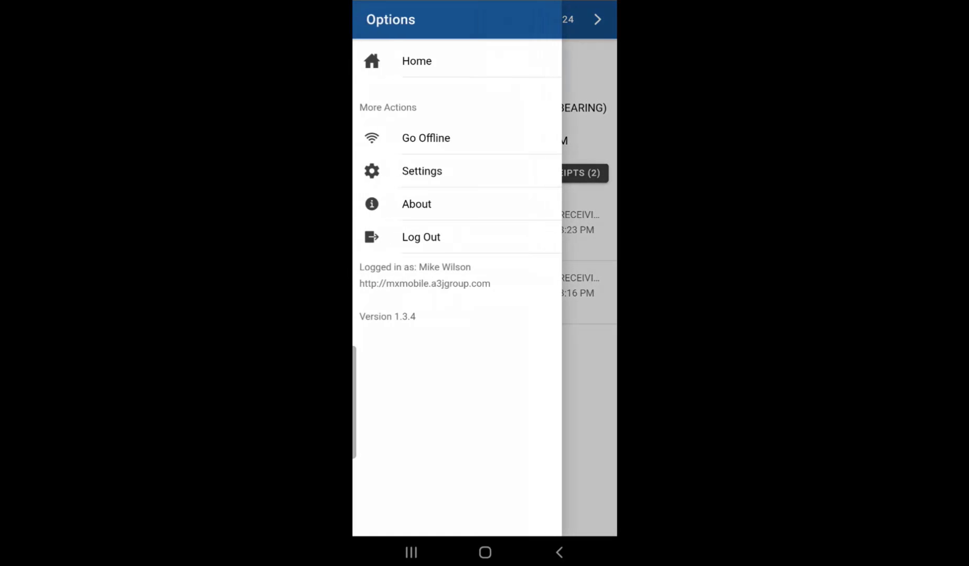
click(426, 137)
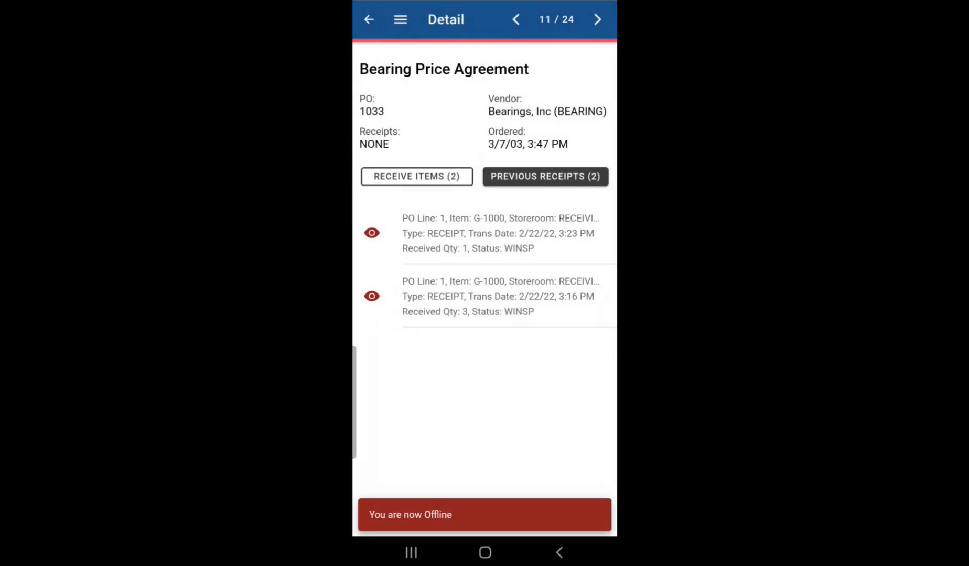
click(368, 19)
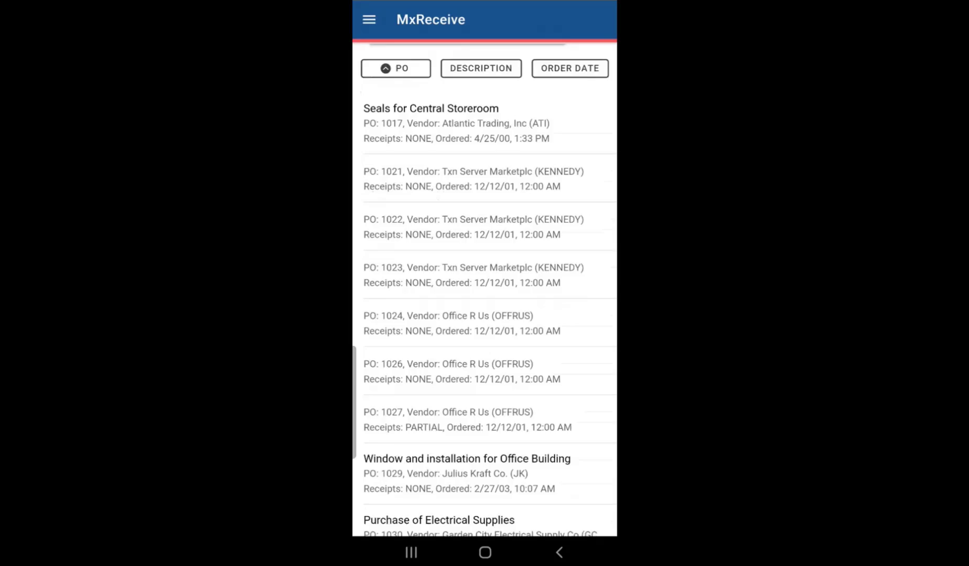
scroll(down, 3)
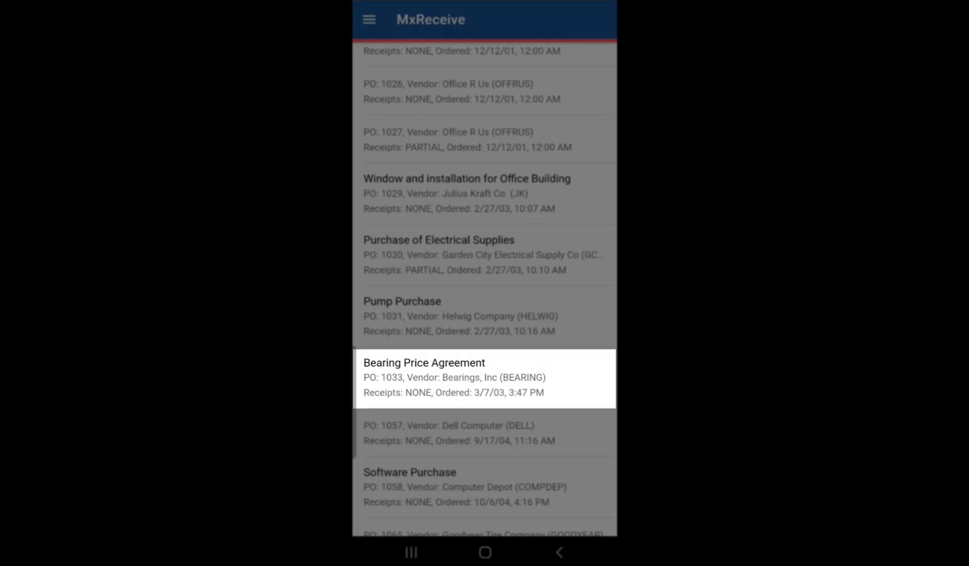
click(485, 377)
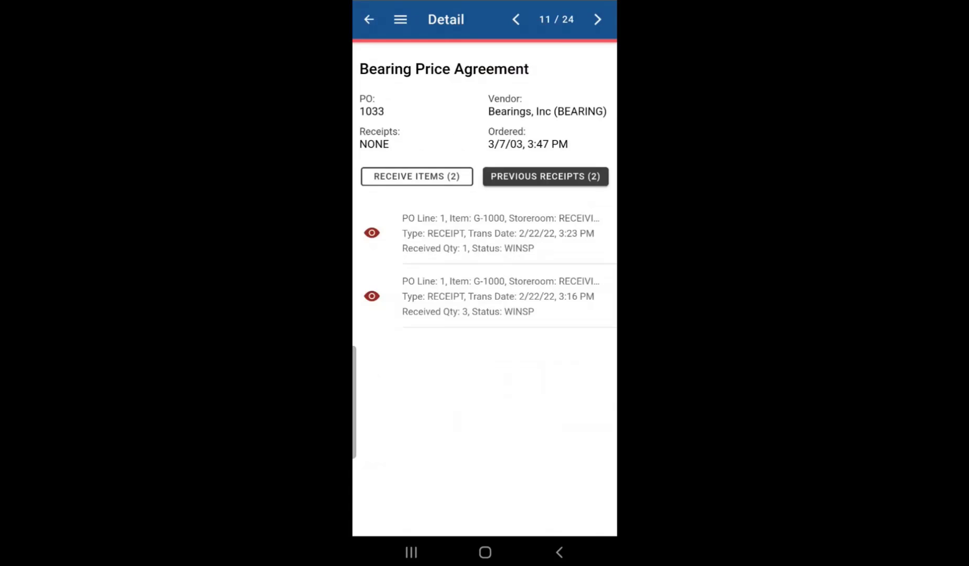
Step: Receive 2 units of the Bearing, Roller, SKF on PO 1033 line 2, queuing one pending transaction
click(417, 176)
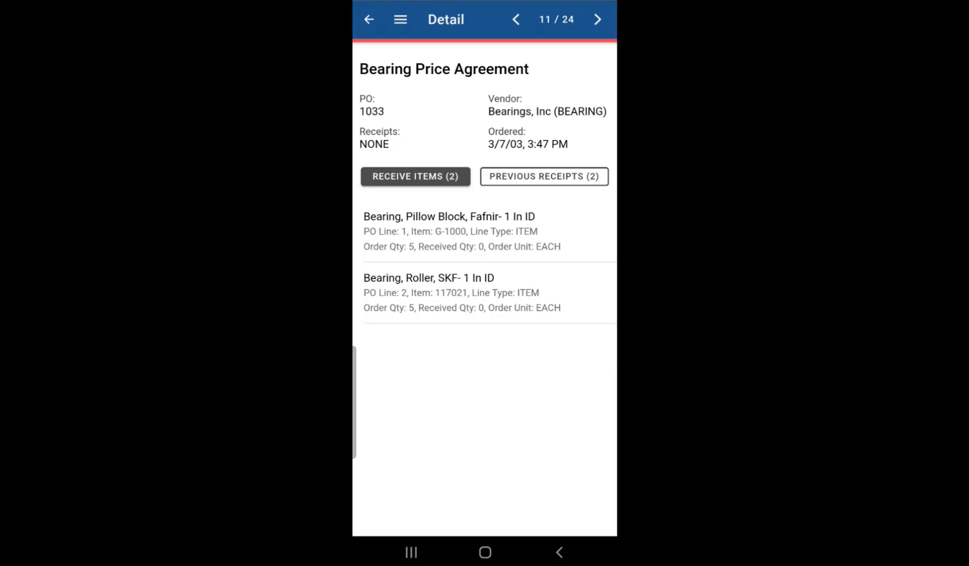
click(483, 293)
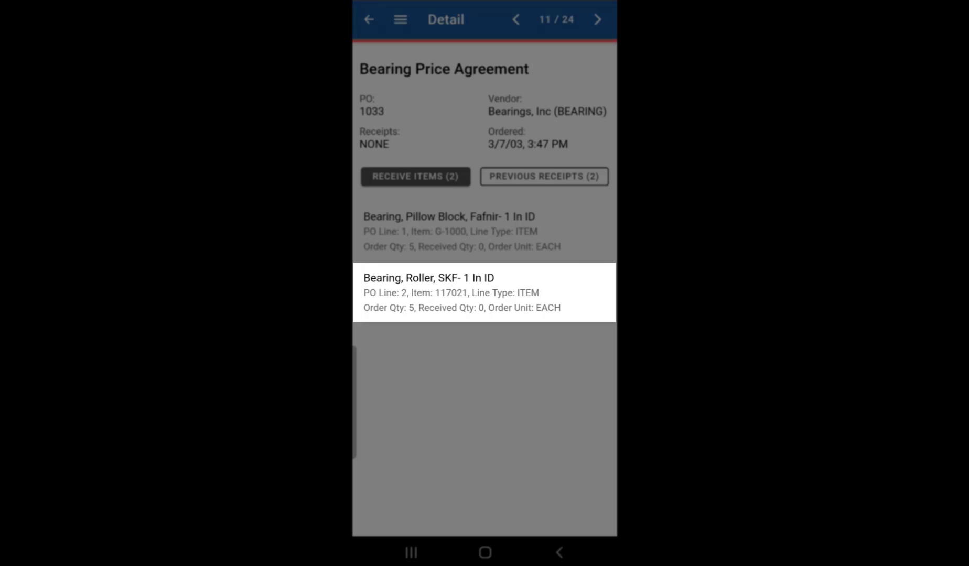
click(484, 291)
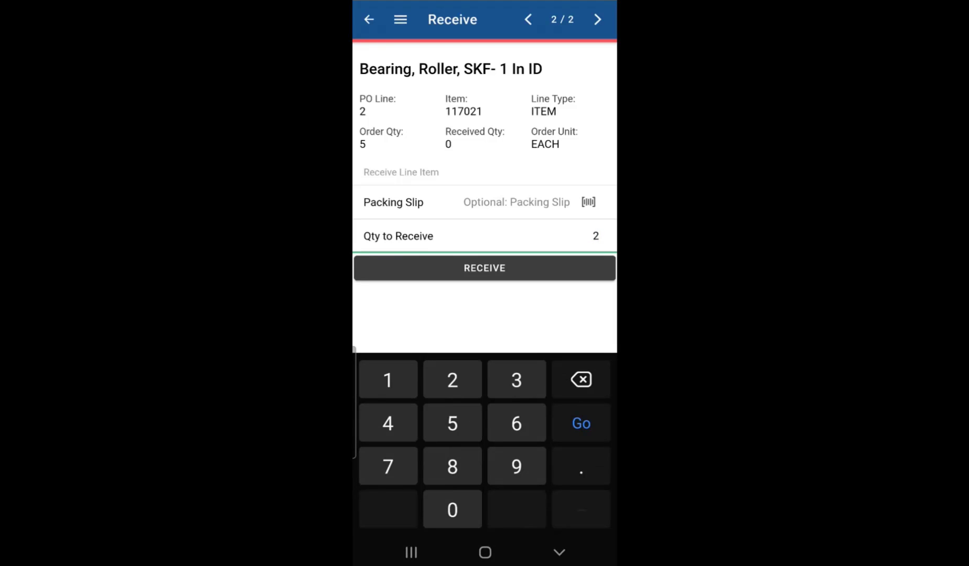
click(368, 18)
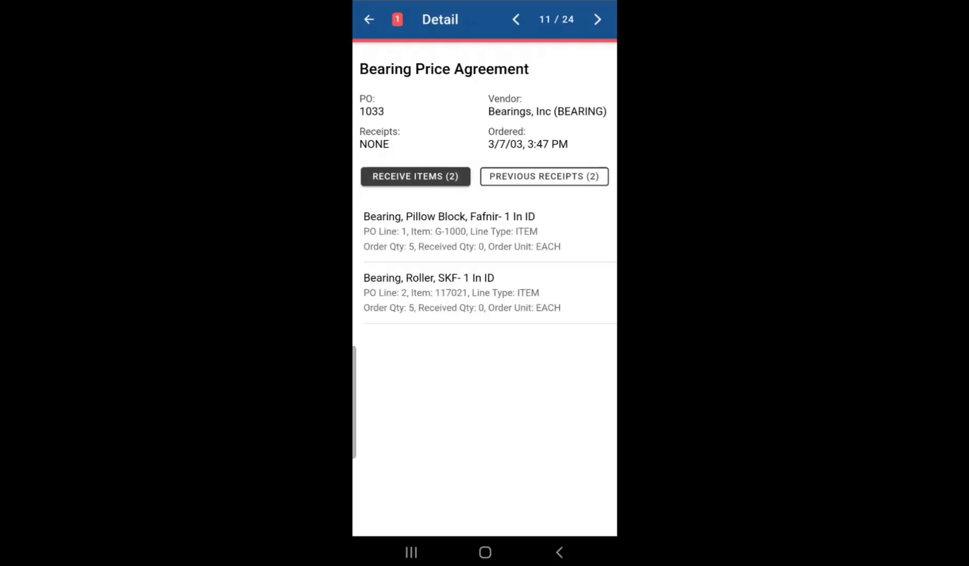
Step: Reconnect from Pending Transactions and process the queued receipt, leaving nothing to process
click(368, 19)
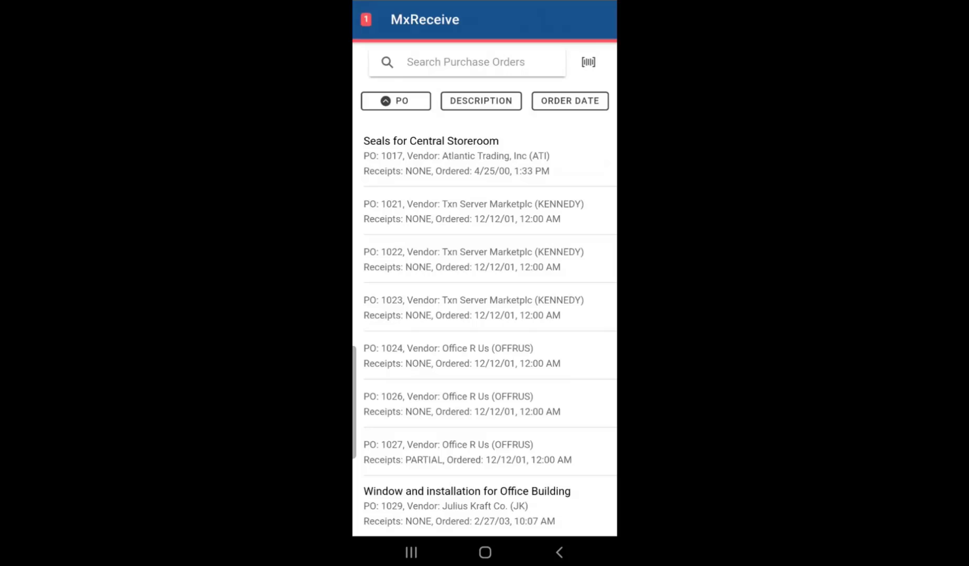
click(366, 19)
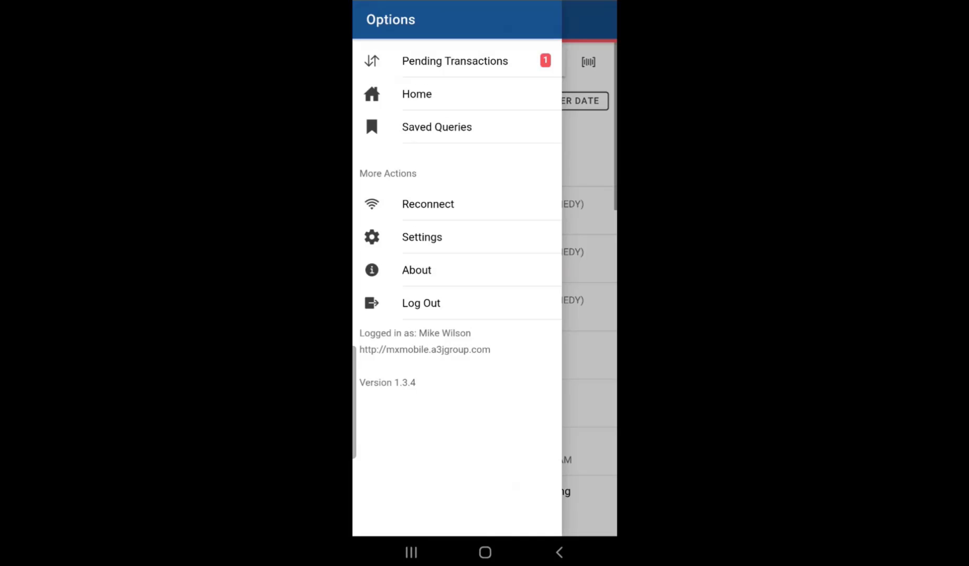
click(454, 61)
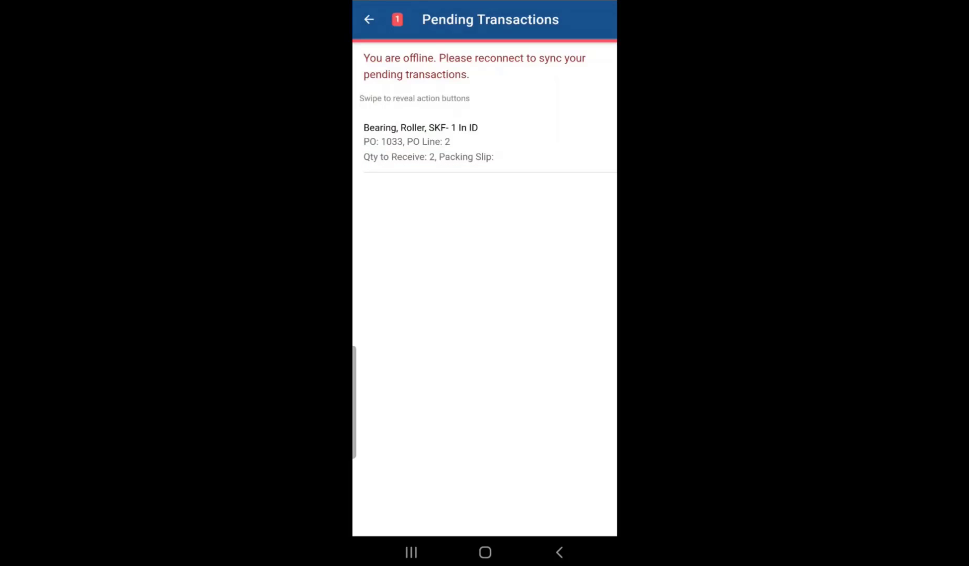
click(369, 19)
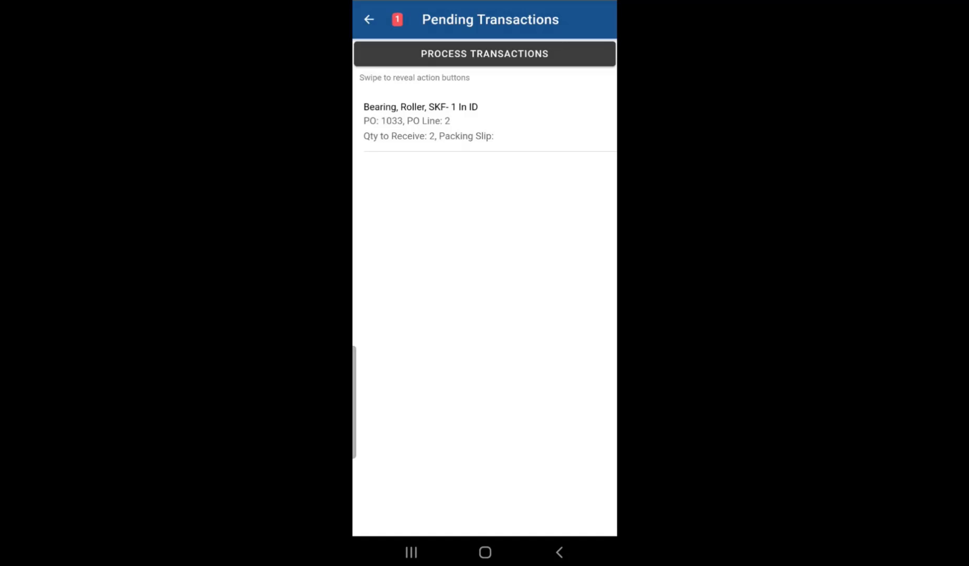
click(484, 53)
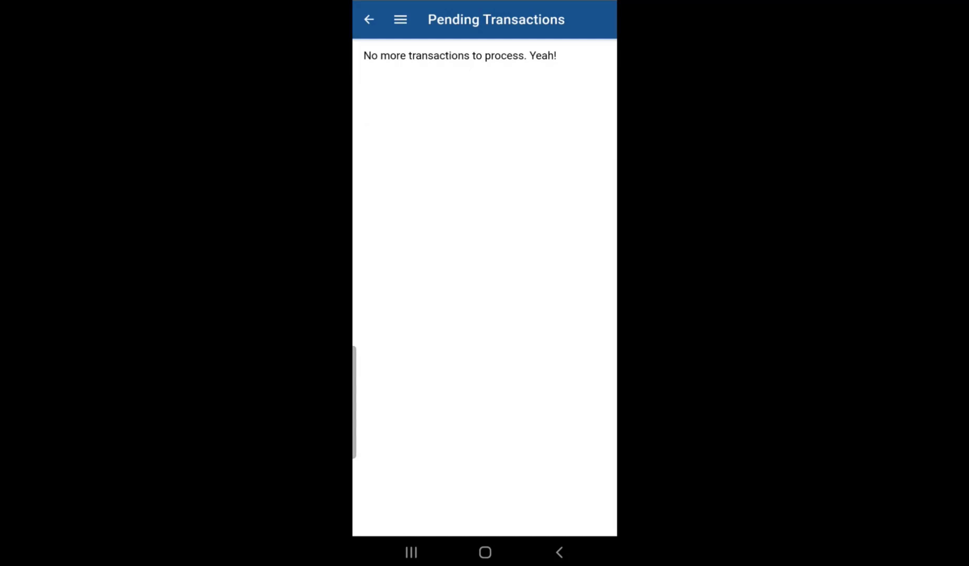
click(368, 19)
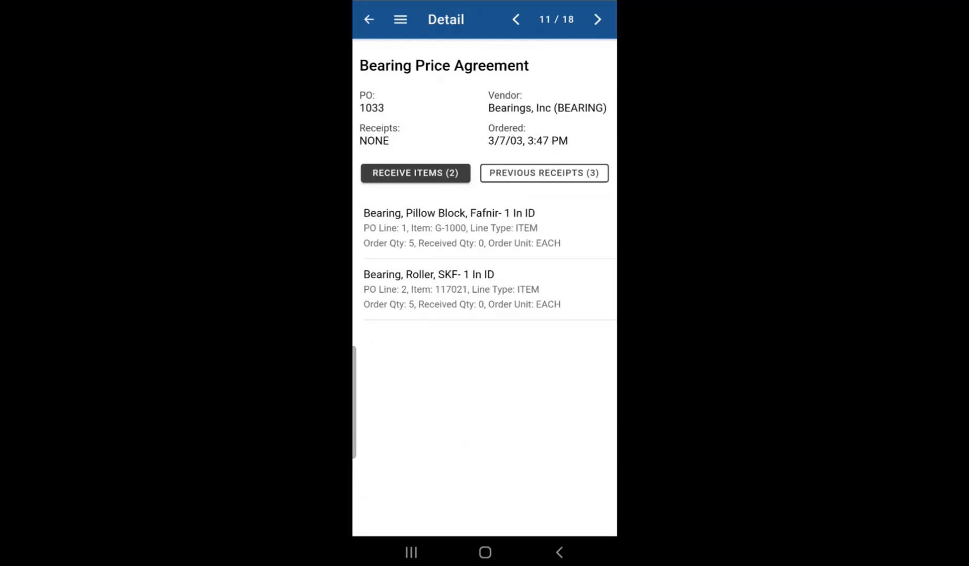
Step: Review PO 1033's three previous receipts, including the 2-unit WINSP receipt of item 117021
click(544, 173)
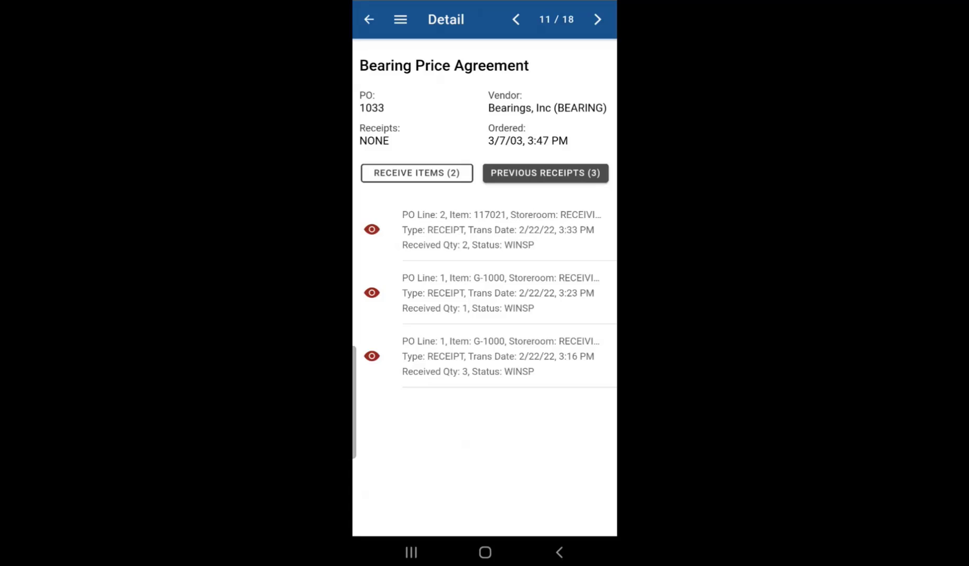
click(500, 229)
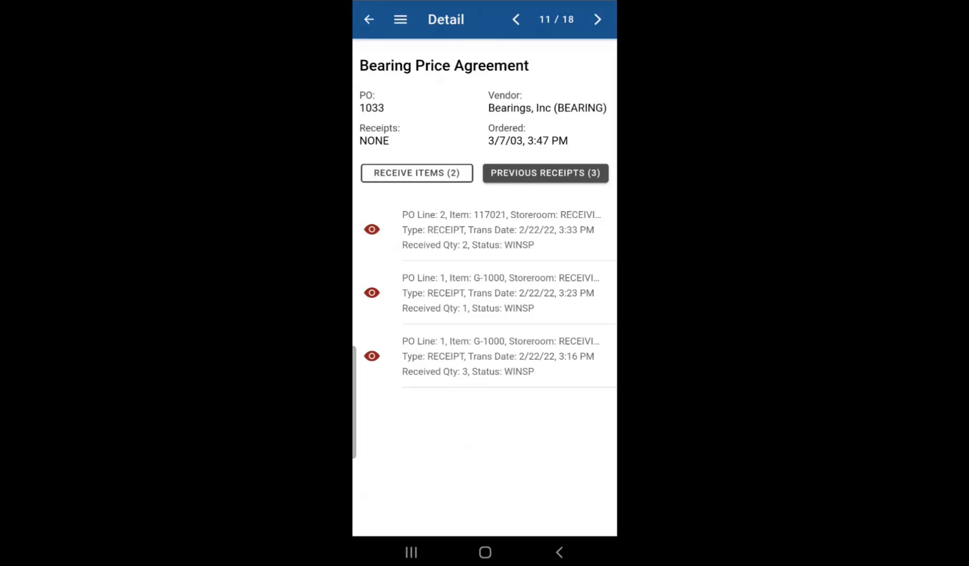
click(368, 18)
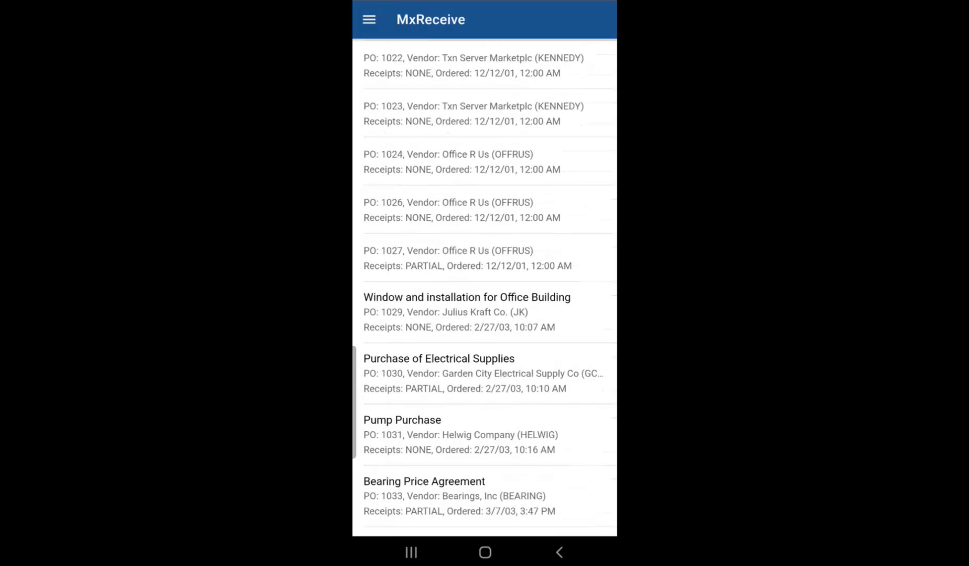
Step: Reopen PO 1033, view its six completed transfer/receipt records, then its lines with 4 and 2 received
click(424, 496)
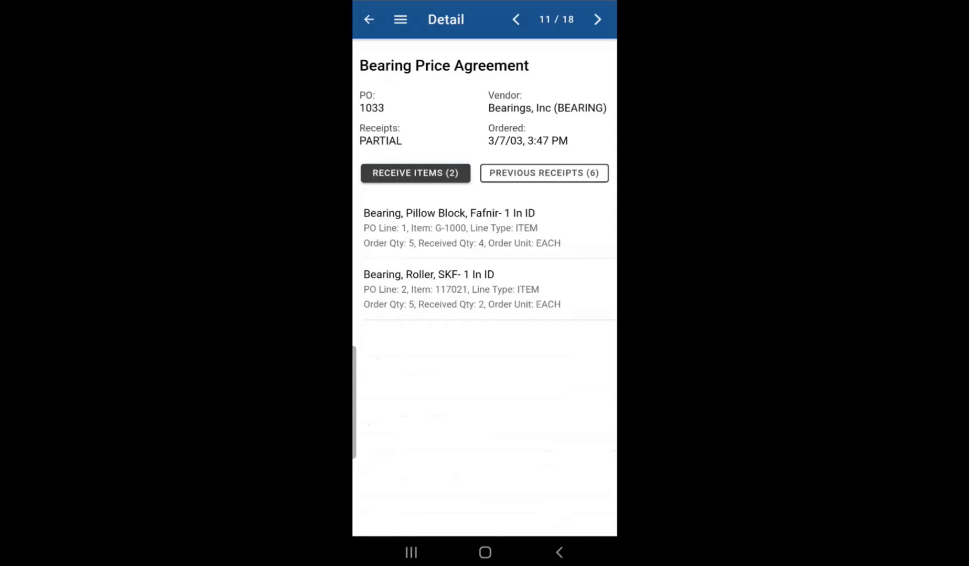
click(543, 172)
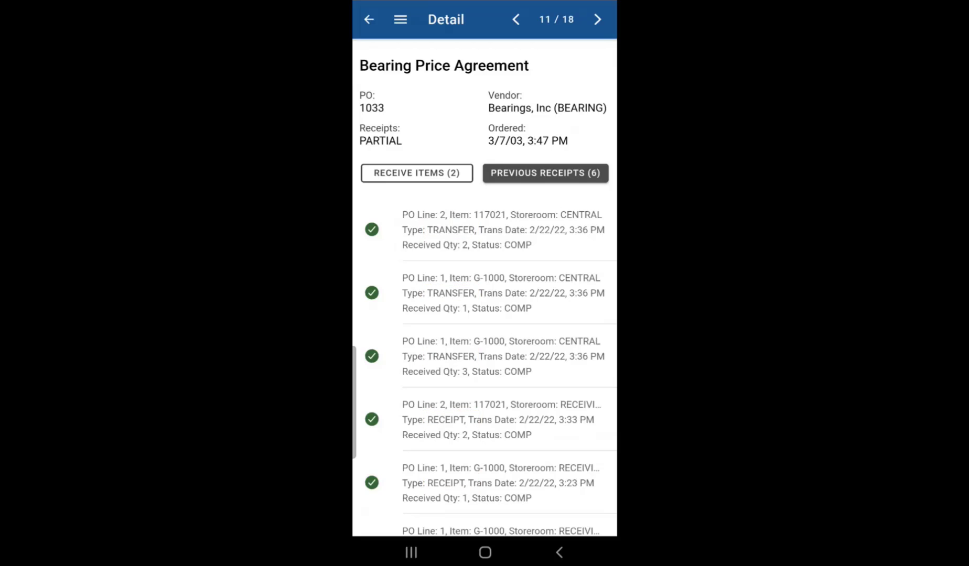
click(415, 172)
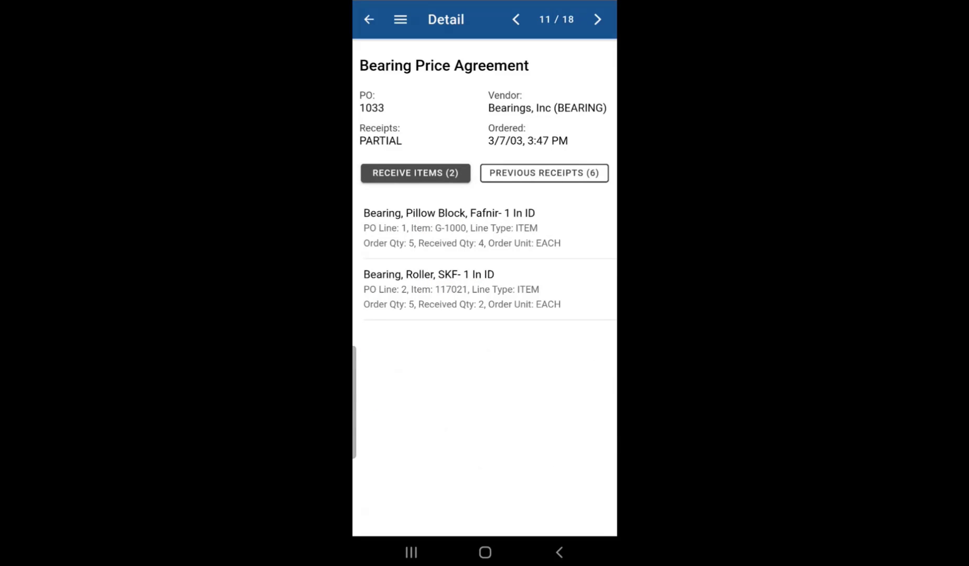